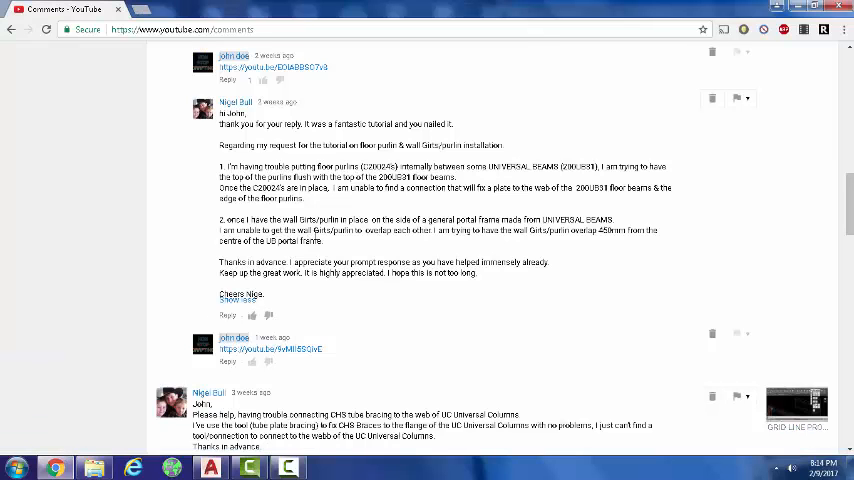
pyautogui.moveTo(500, 260)
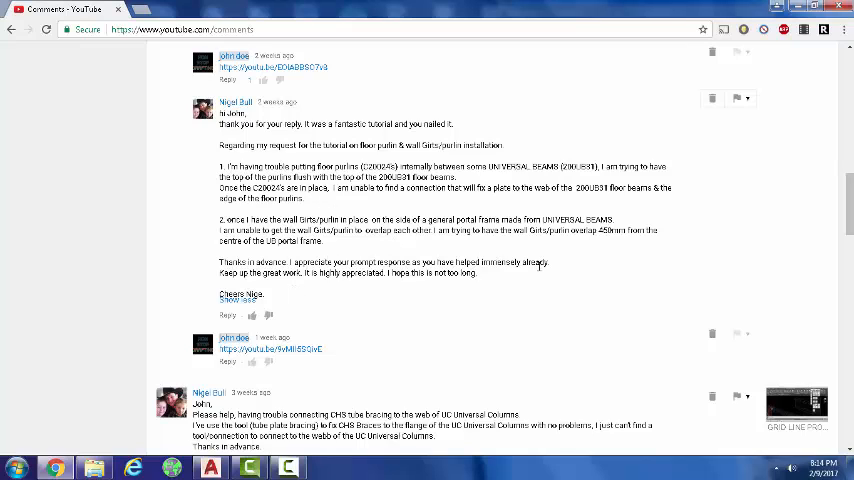
pyautogui.moveTo(520, 282)
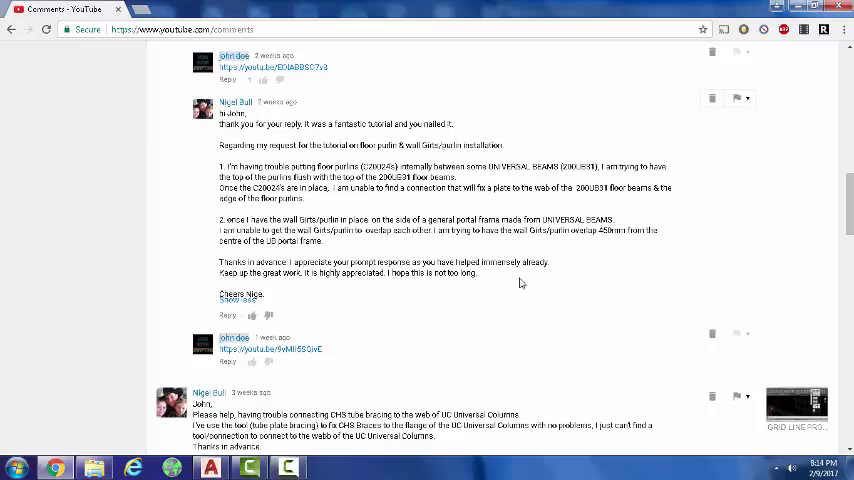
pyautogui.moveTo(464, 319)
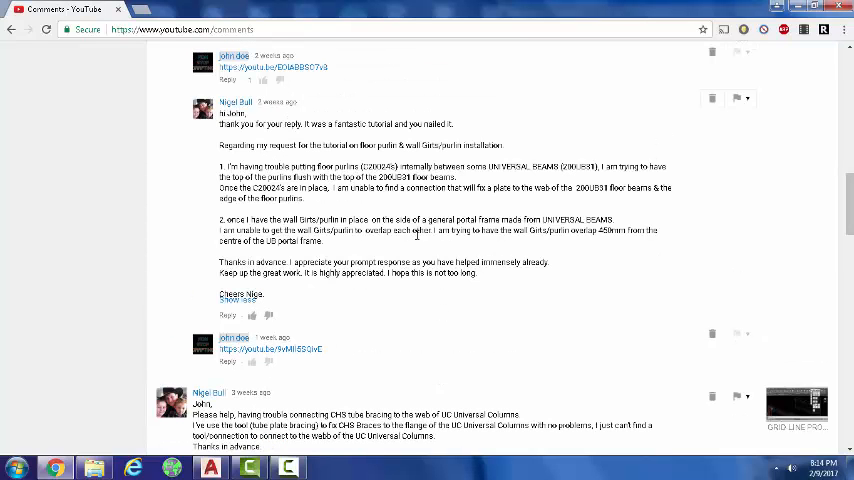
# Restart the girt run on the three supporting columns, declining the reference point and reference beam.
pyautogui.moveTo(219, 220); pyautogui.dragTo(420, 230)
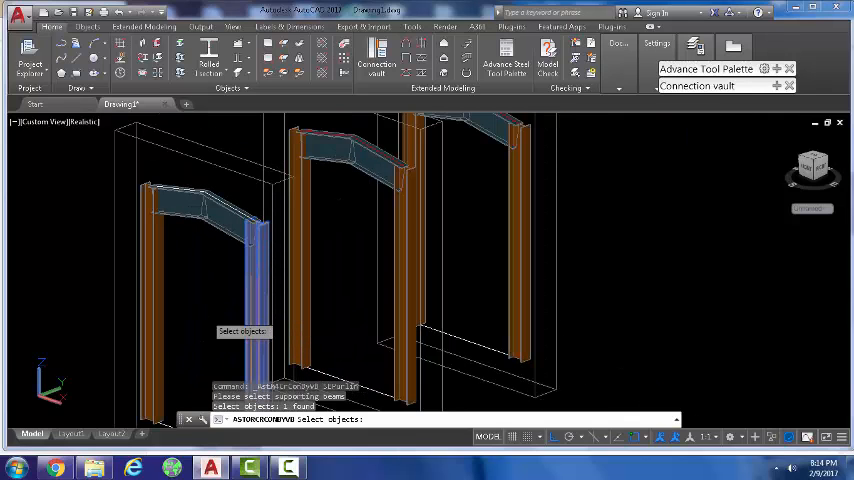
pyautogui.press('Escape')
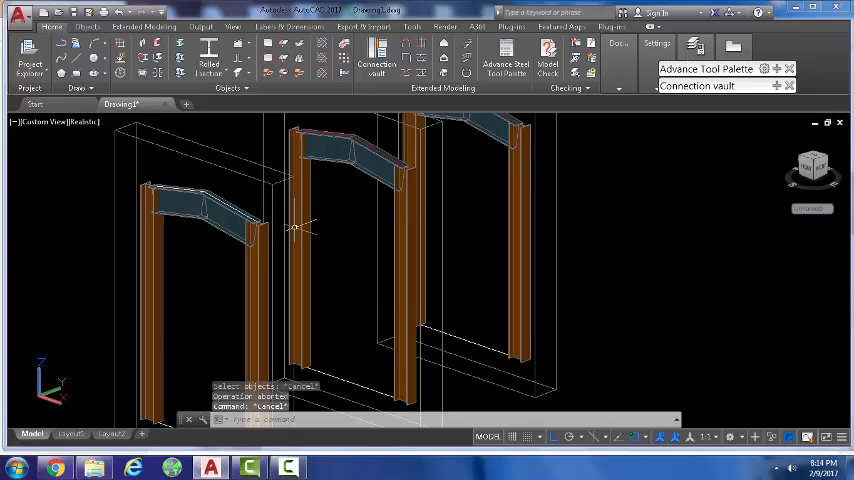
pyautogui.moveTo(440, 125)
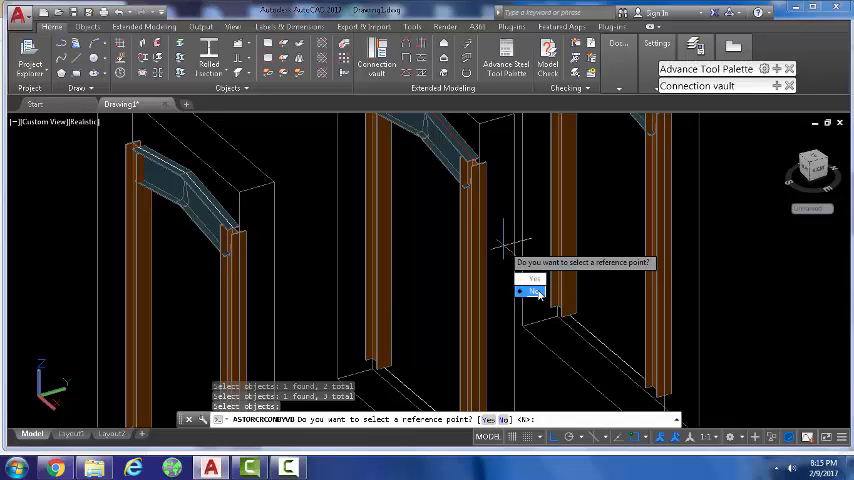
pyautogui.click(531, 278)
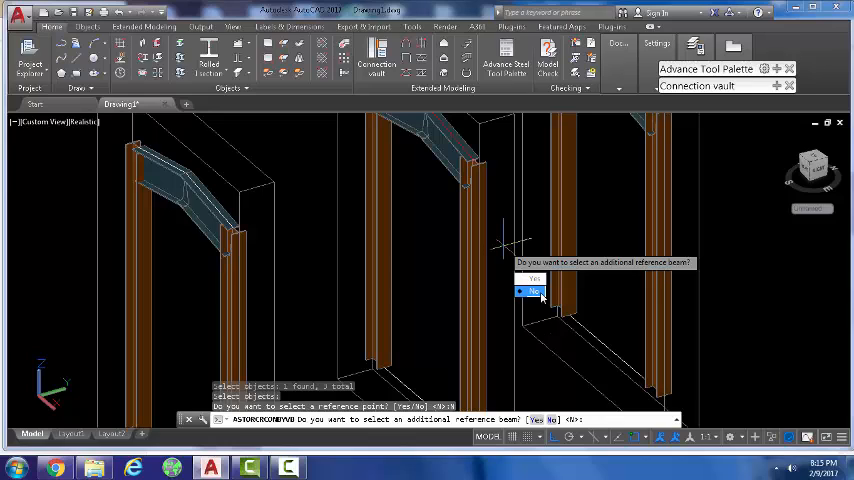
pyautogui.click(533, 291)
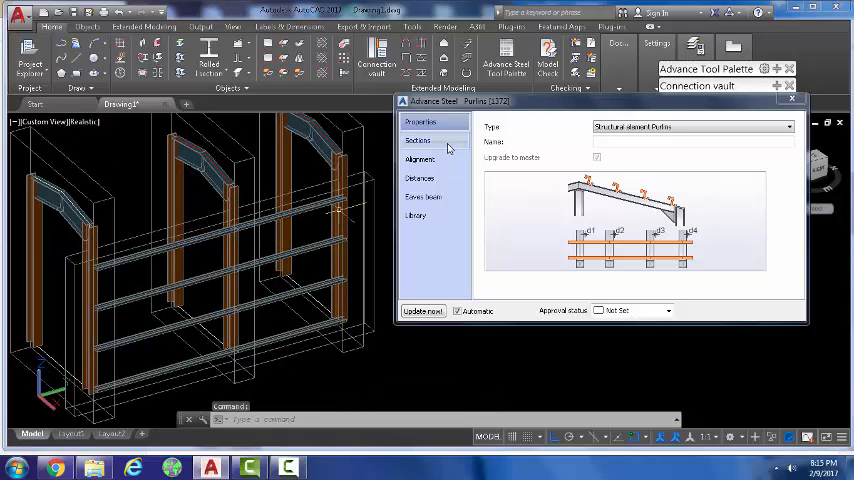
# Tick Overlap on the girts' Sections page and bring up their Alignment page.
pyautogui.click(417, 140)
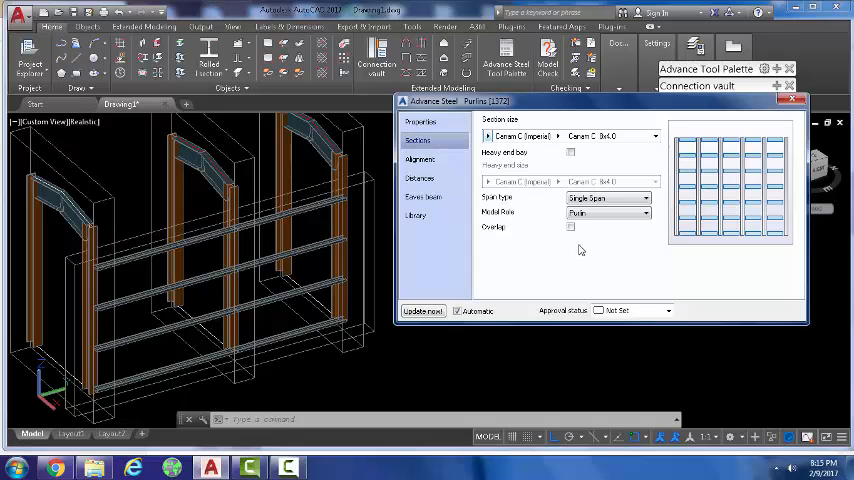
pyautogui.click(571, 227)
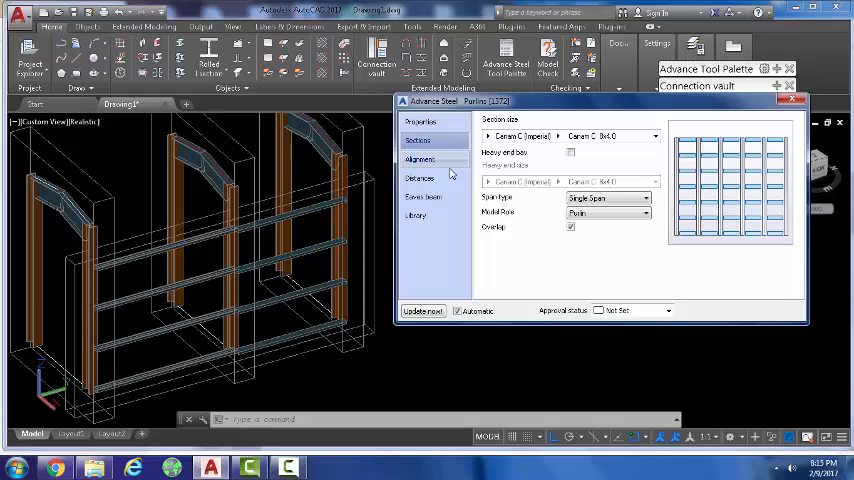
pyautogui.click(419, 178)
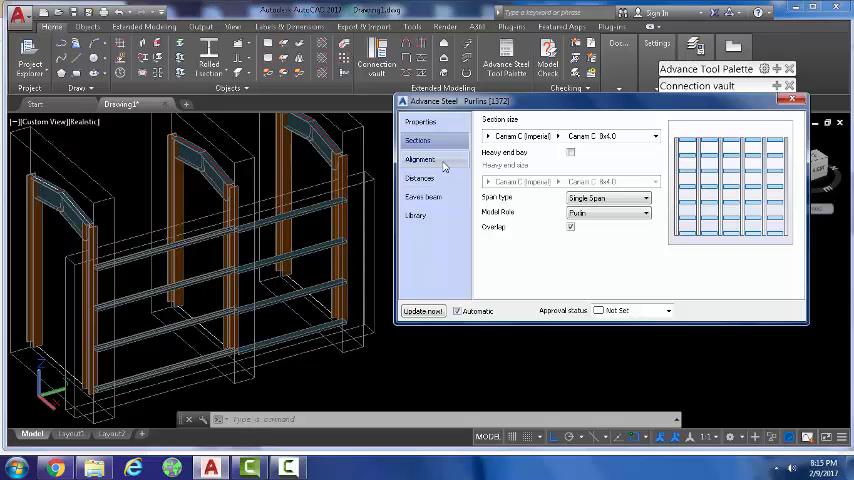
pyautogui.click(420, 160)
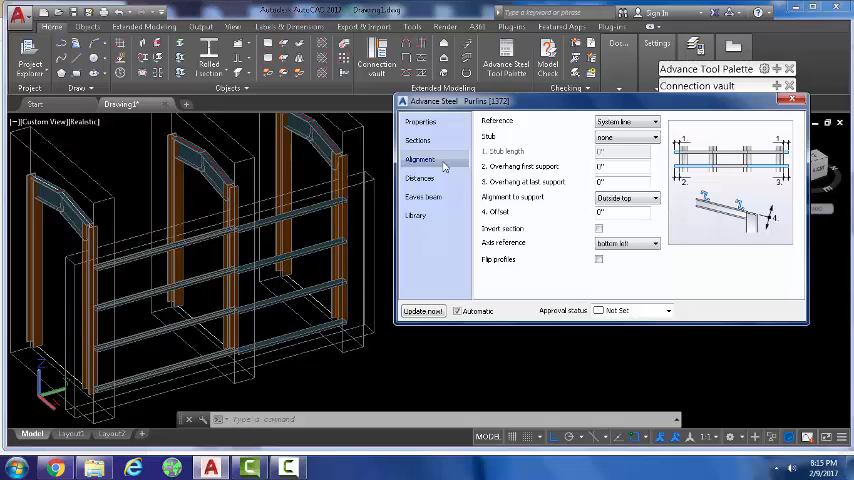
# Set the girt overlap length to 2'10" and close the Purlins dialog.
pyautogui.click(421, 178)
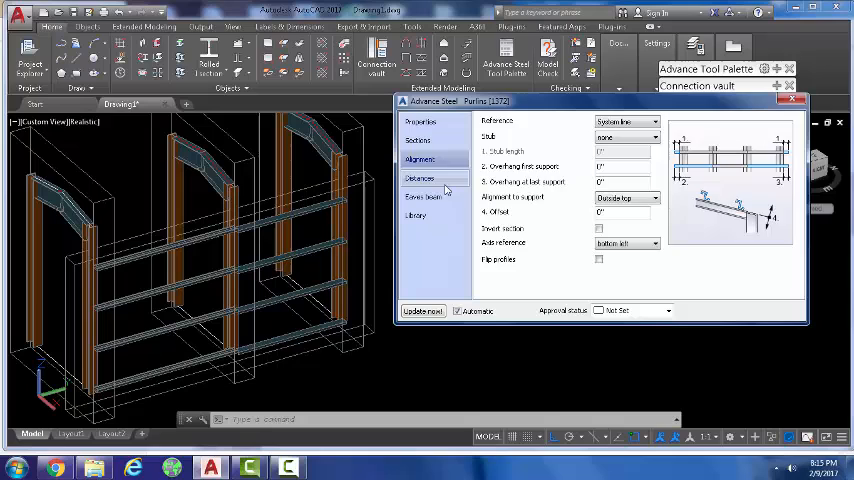
pyautogui.click(420, 178)
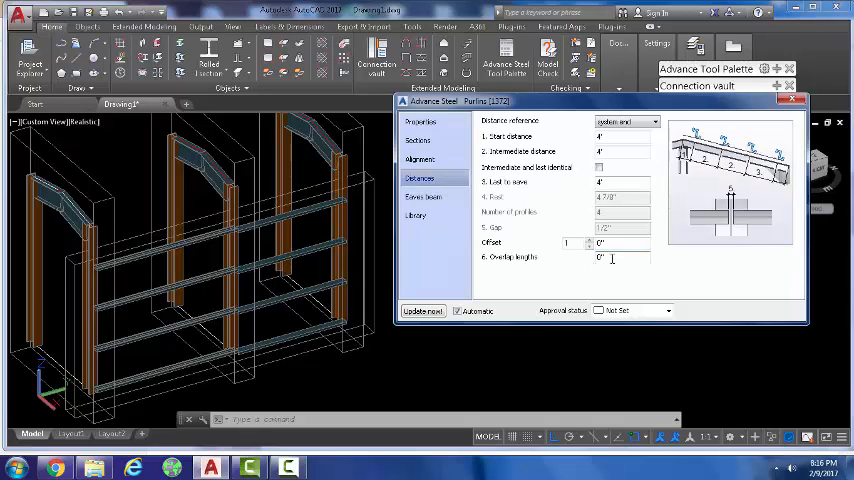
pyautogui.click(620, 257)
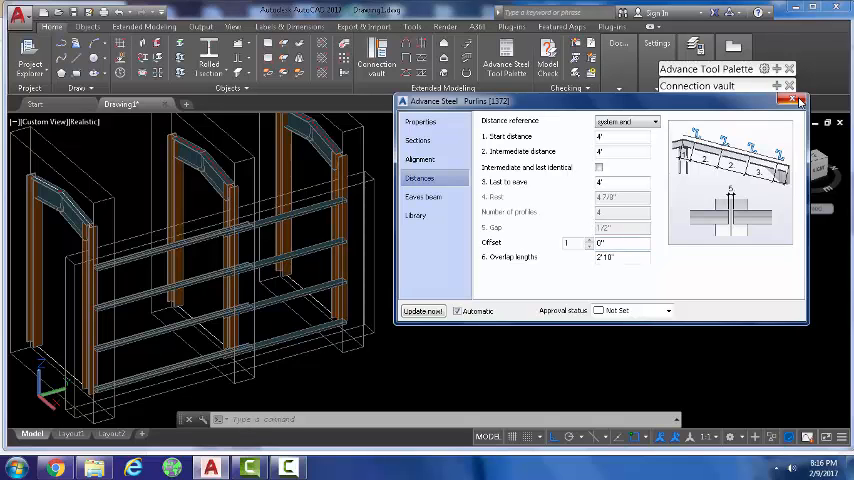
pyautogui.click(800, 100)
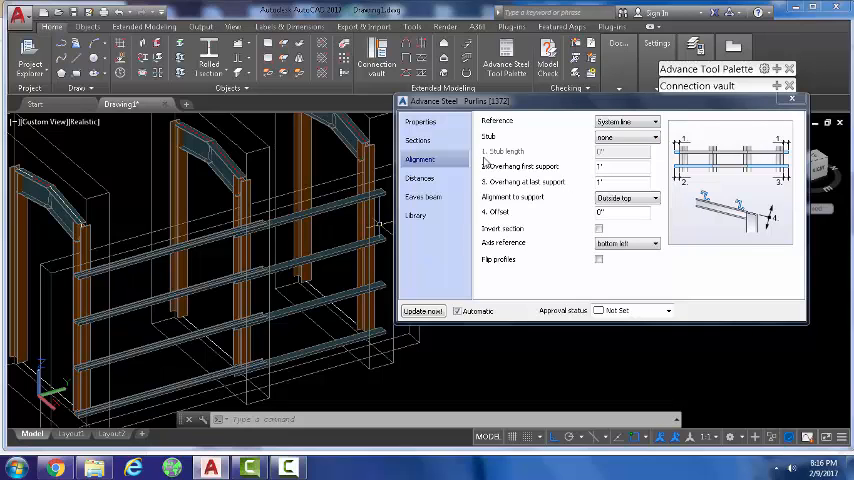
# Close the Purlins dialog to show the overlapping girts across the three frames.
pyautogui.click(792, 100)
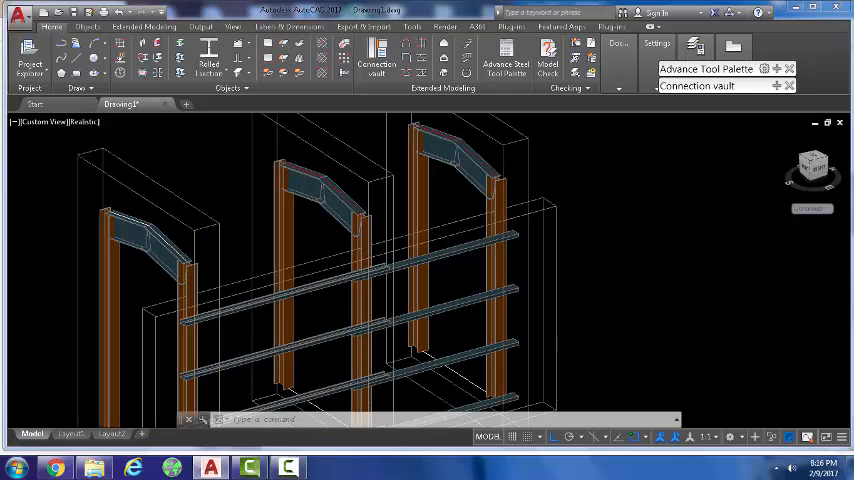
# Start picking the four wall girts for a Move transform.
pyautogui.click(455, 230)
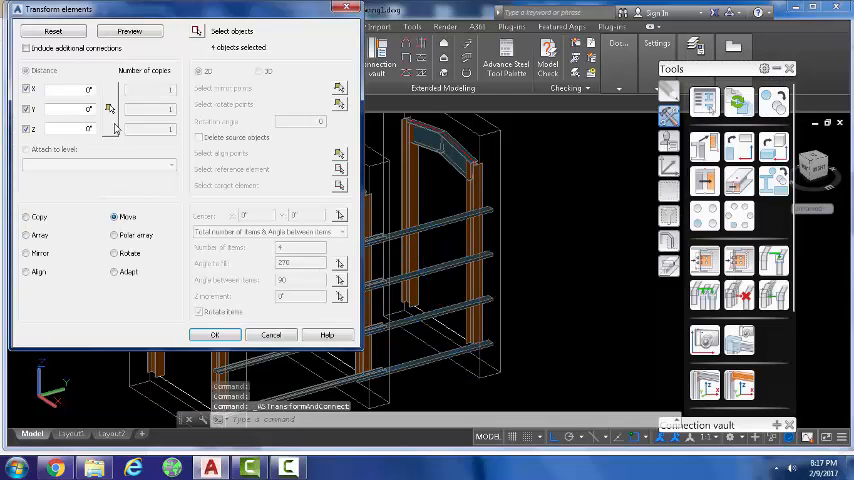
# Enter a Z distance for moving the four girts and apply the move.
pyautogui.click(214, 335)
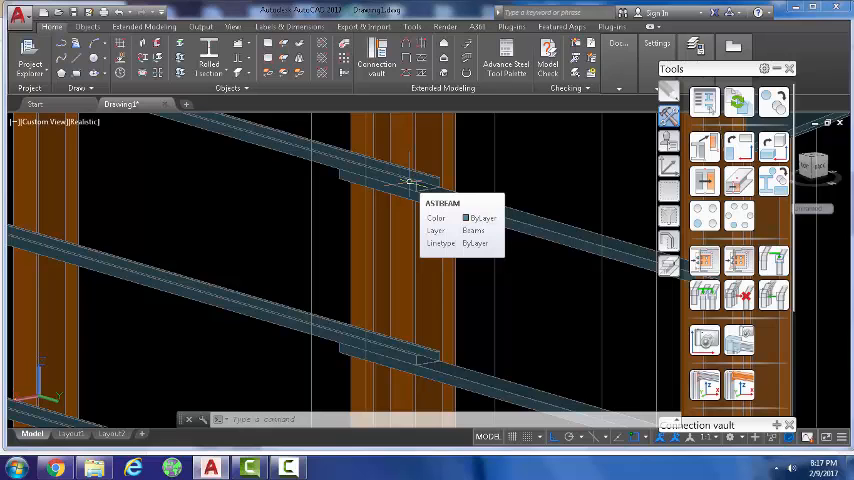
pyautogui.moveTo(438, 190)
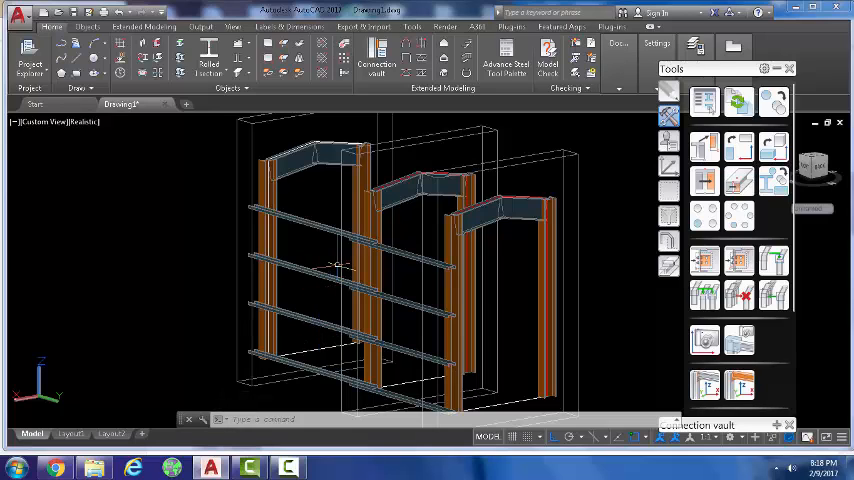
pyautogui.moveTo(340, 237)
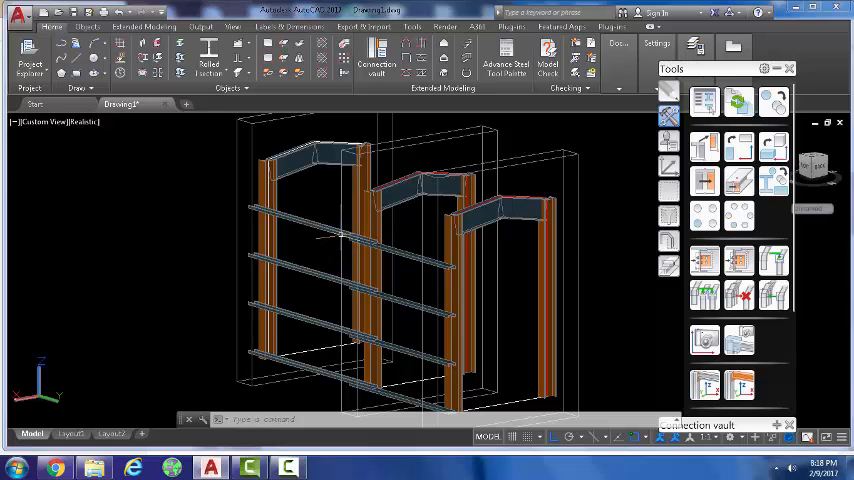